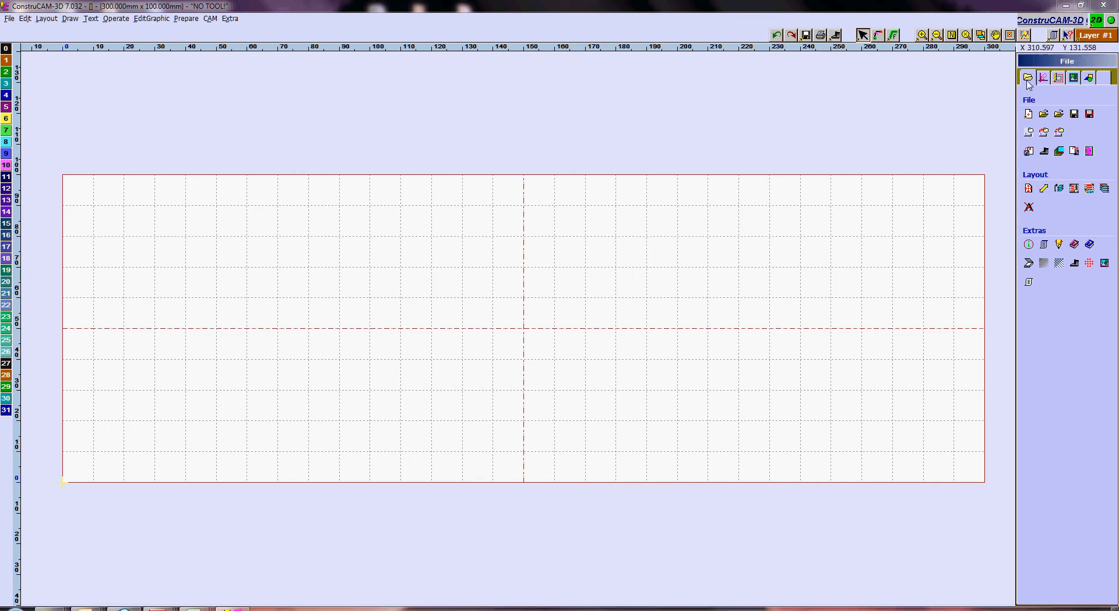
- Open the Font editor from the drawing tools and start Import font to list formats
click(1043, 77)
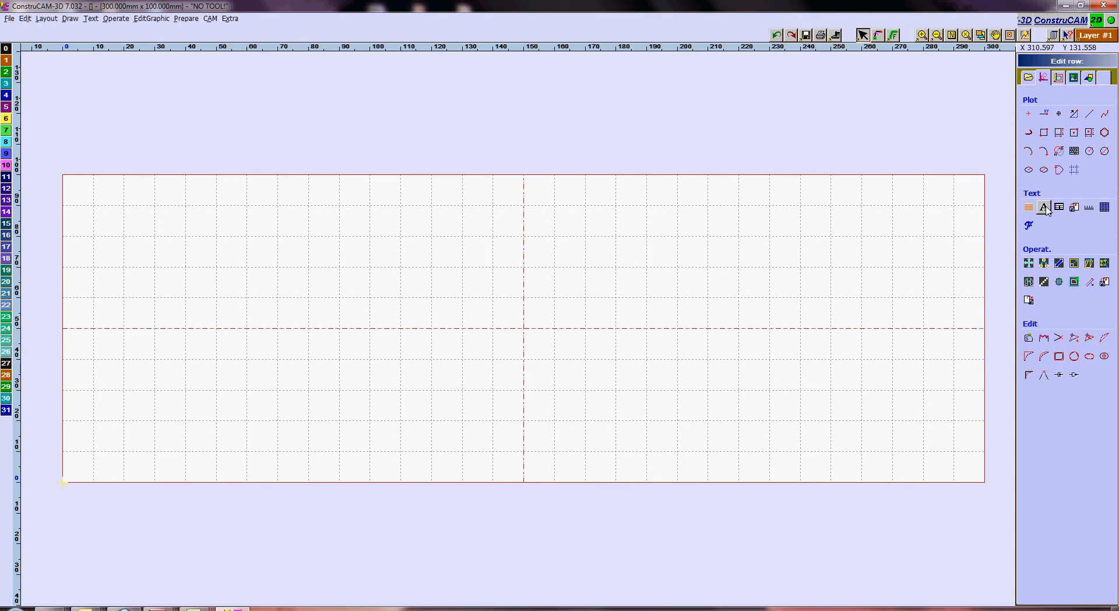
click(1029, 226)
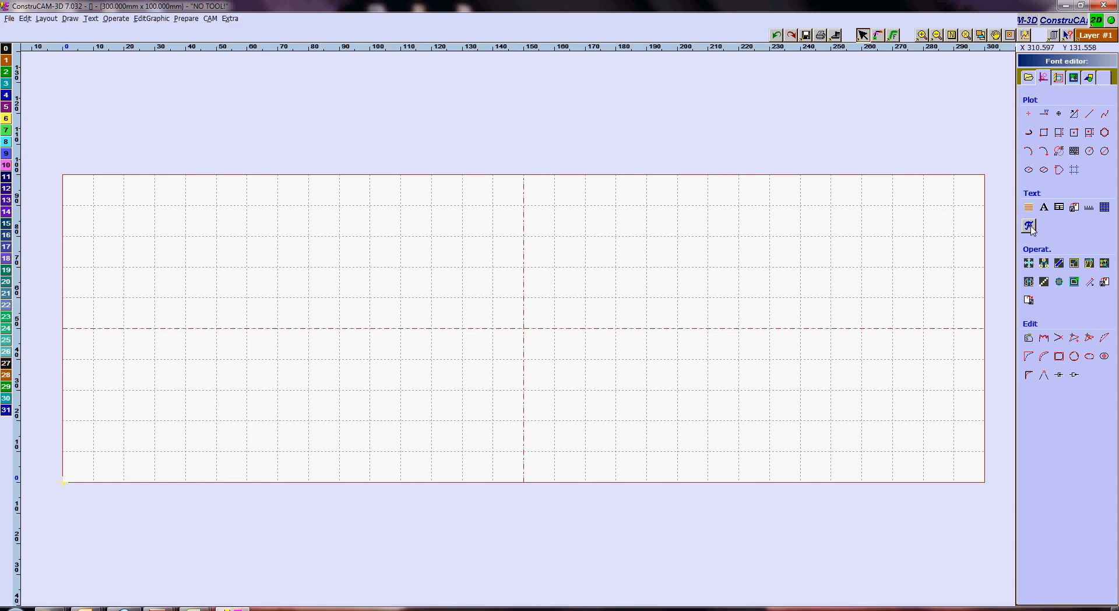
click(1030, 227)
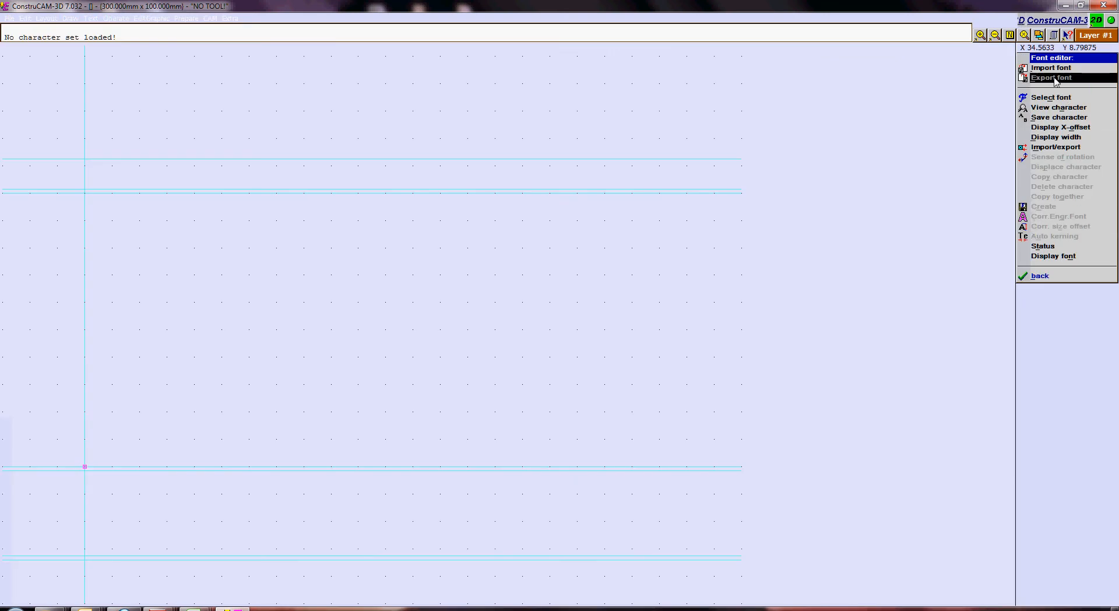
mouse_move(1049, 67)
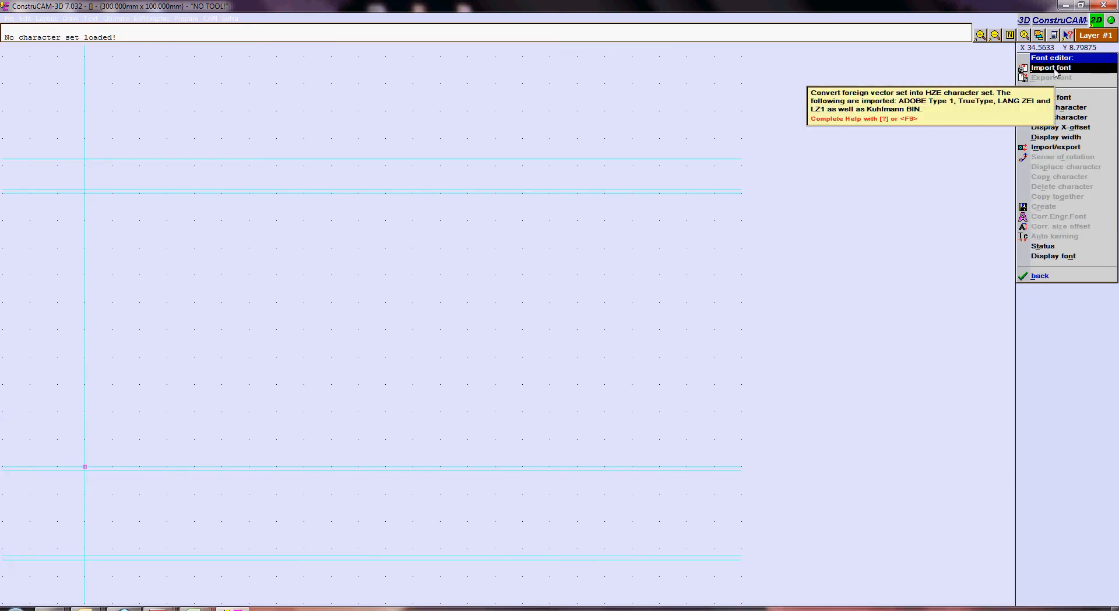
click(1049, 67)
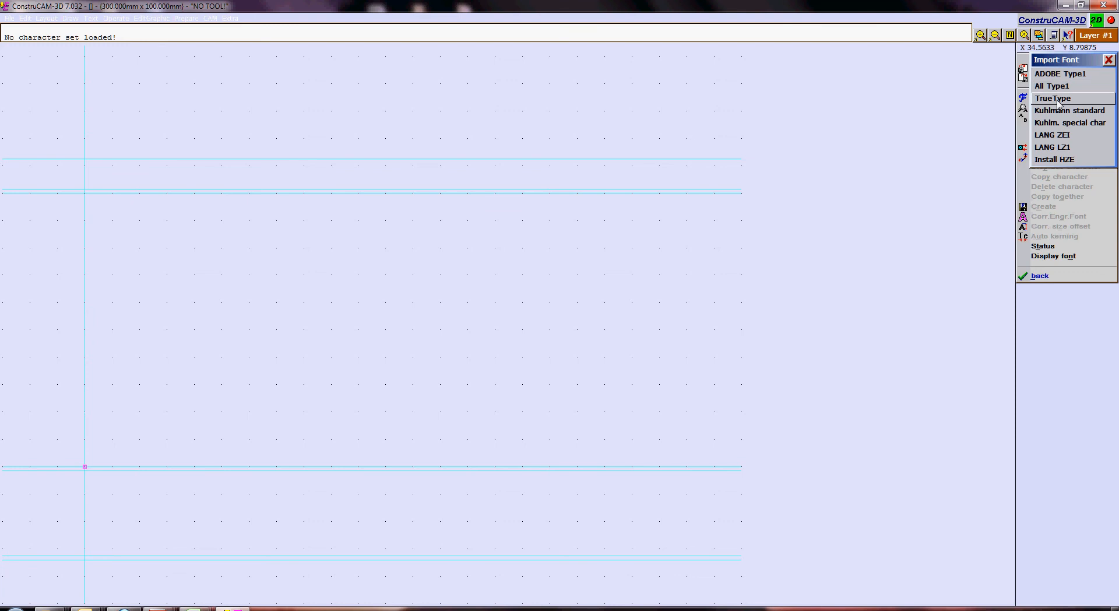
- Import the MURIEL.TTF file as a TrueType font
click(1053, 98)
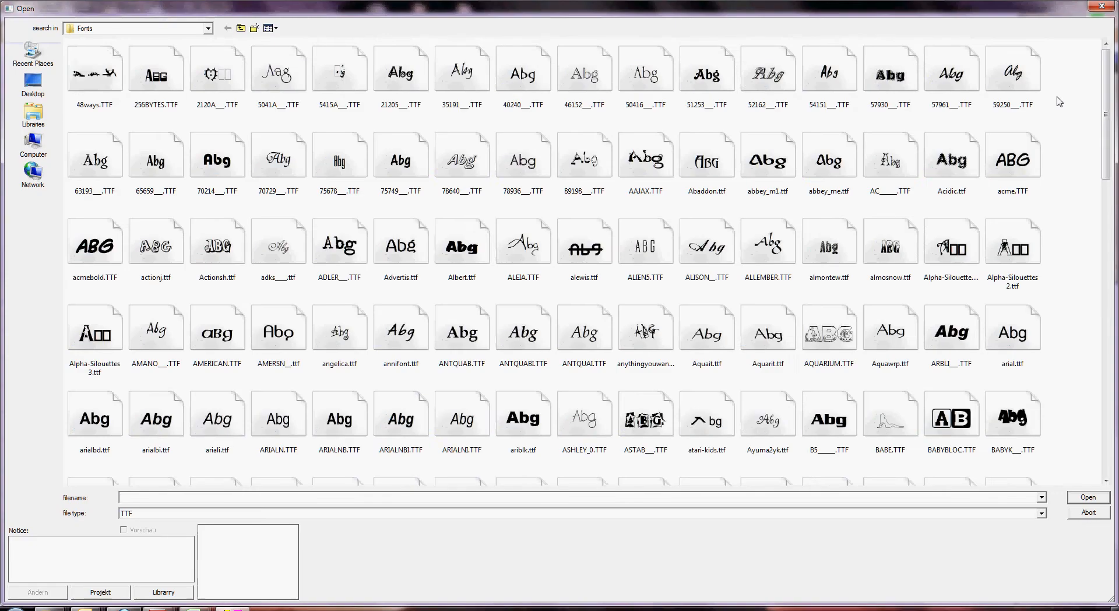
scroll(down, 3)
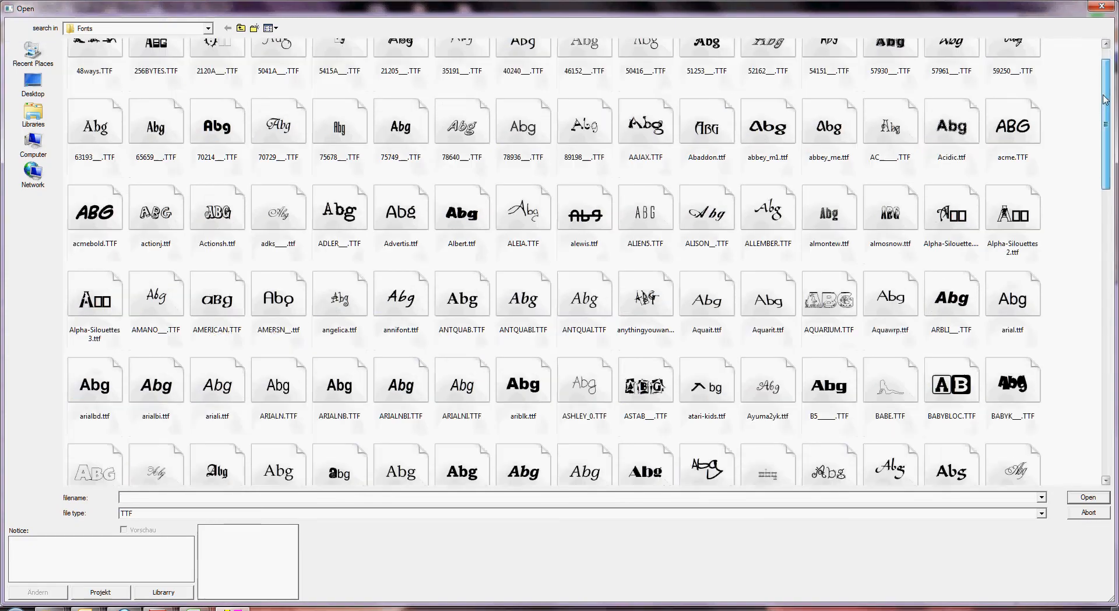
scroll(down, 3)
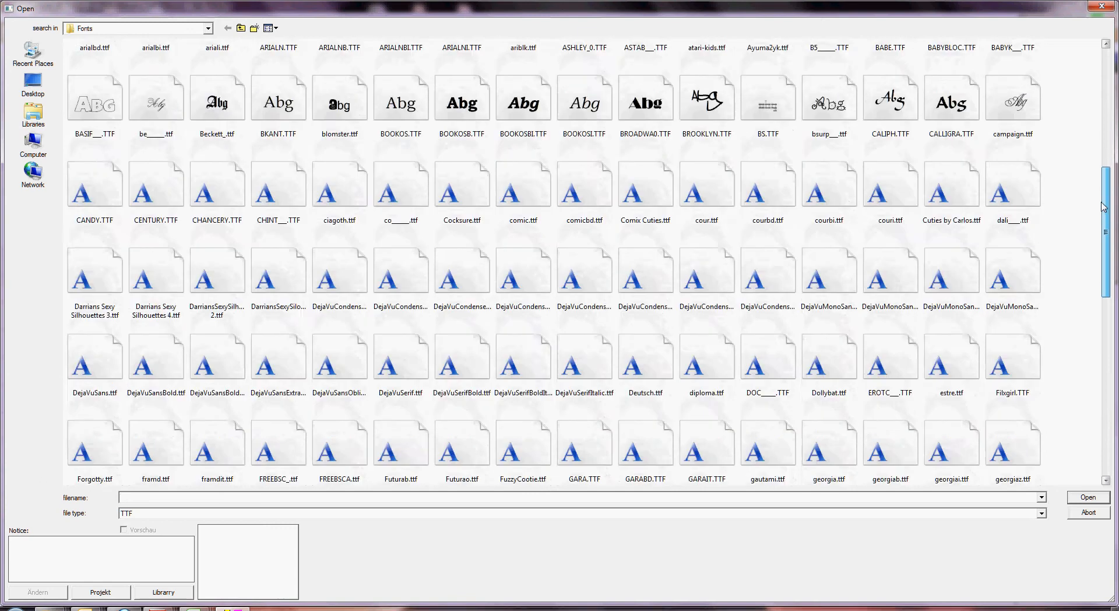
scroll(down, 3)
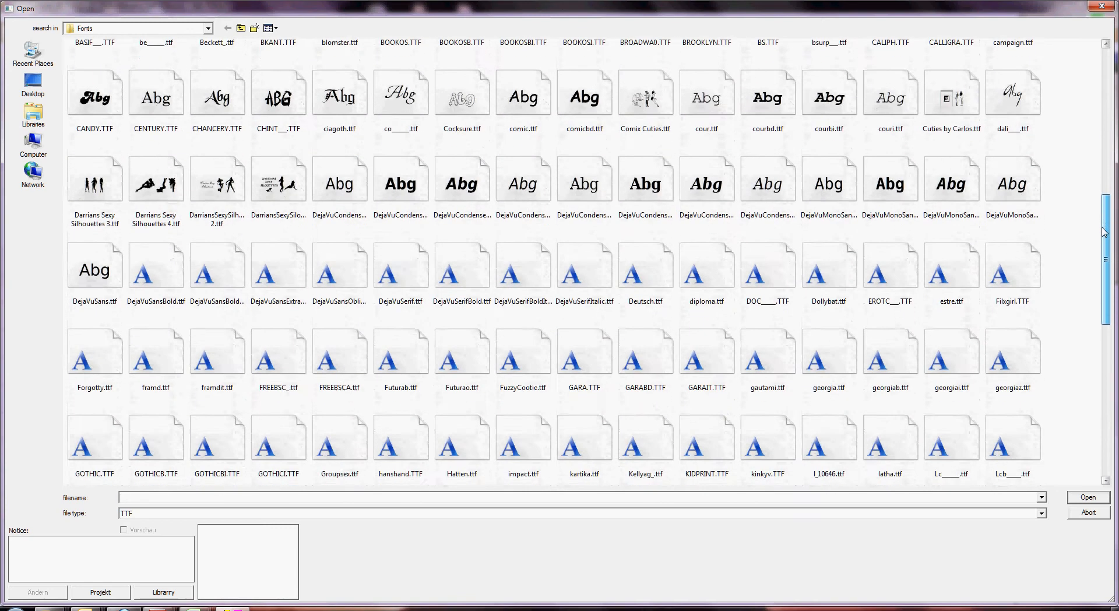
scroll(down, 3)
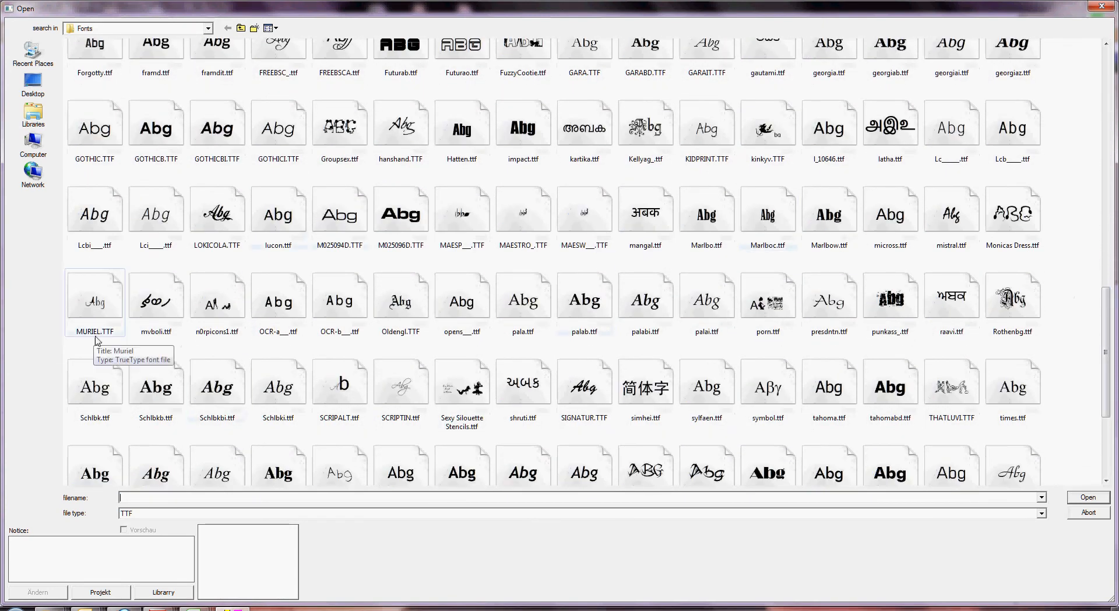
click(95, 297)
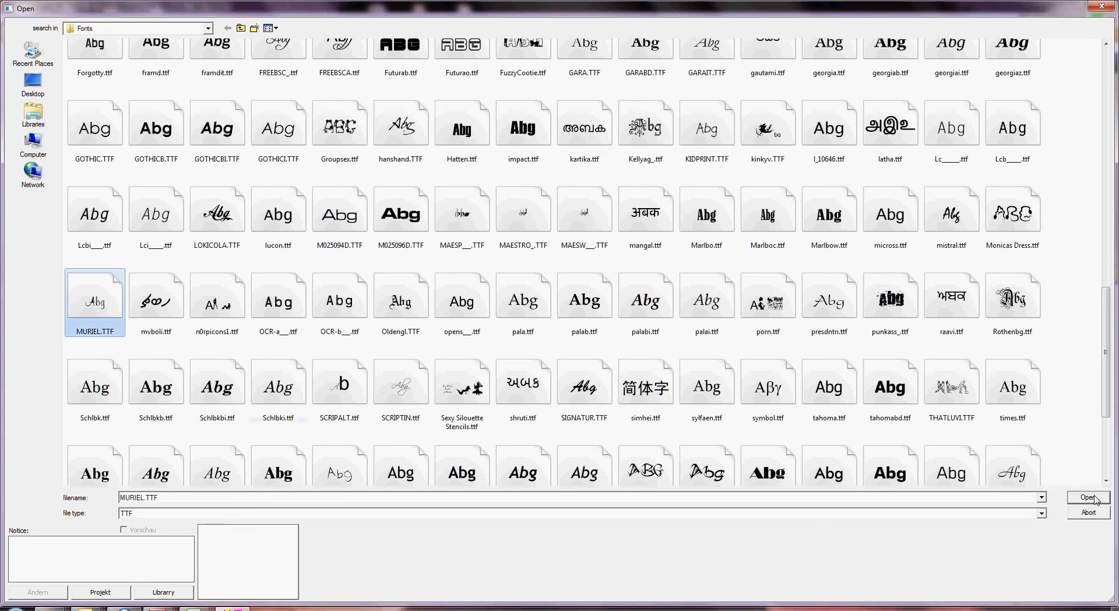
click(1088, 498)
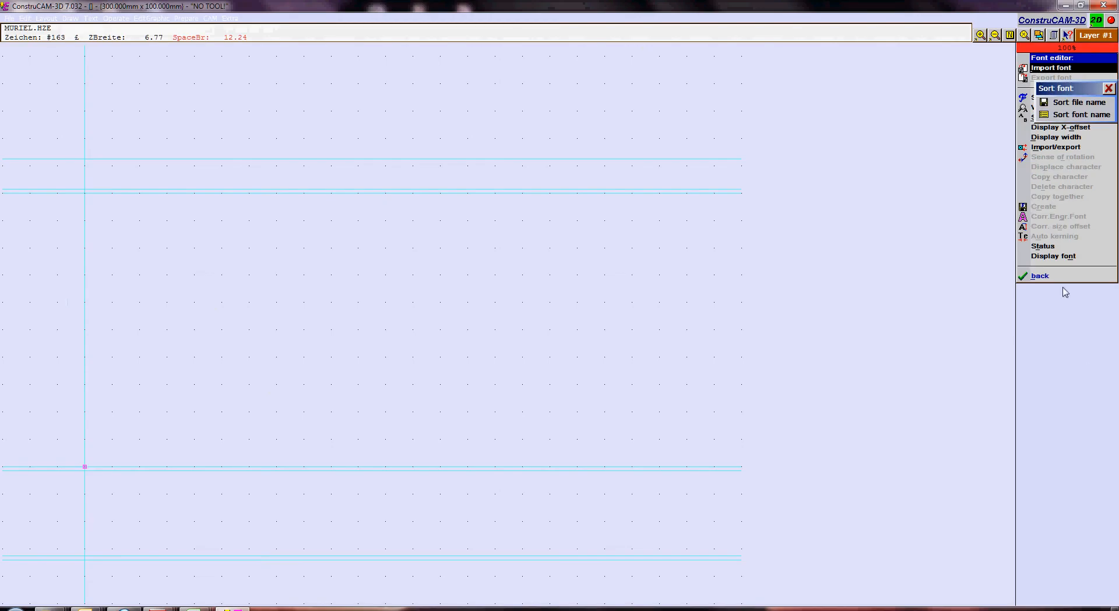
- Install the font as MURIEL.HZE, preview a character, and leave the editor
click(1110, 88)
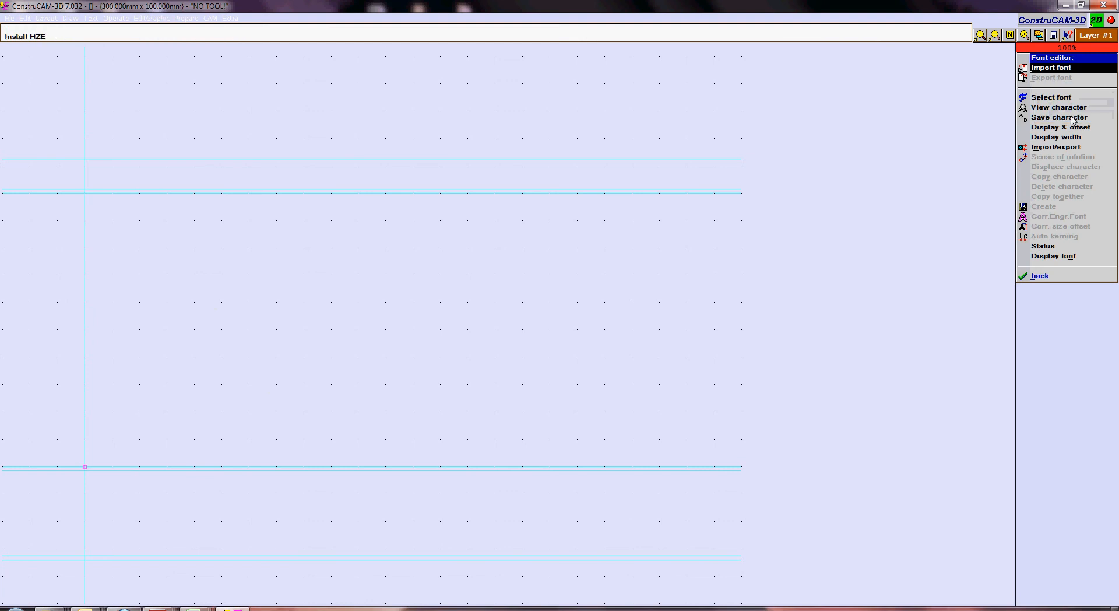
click(1058, 107)
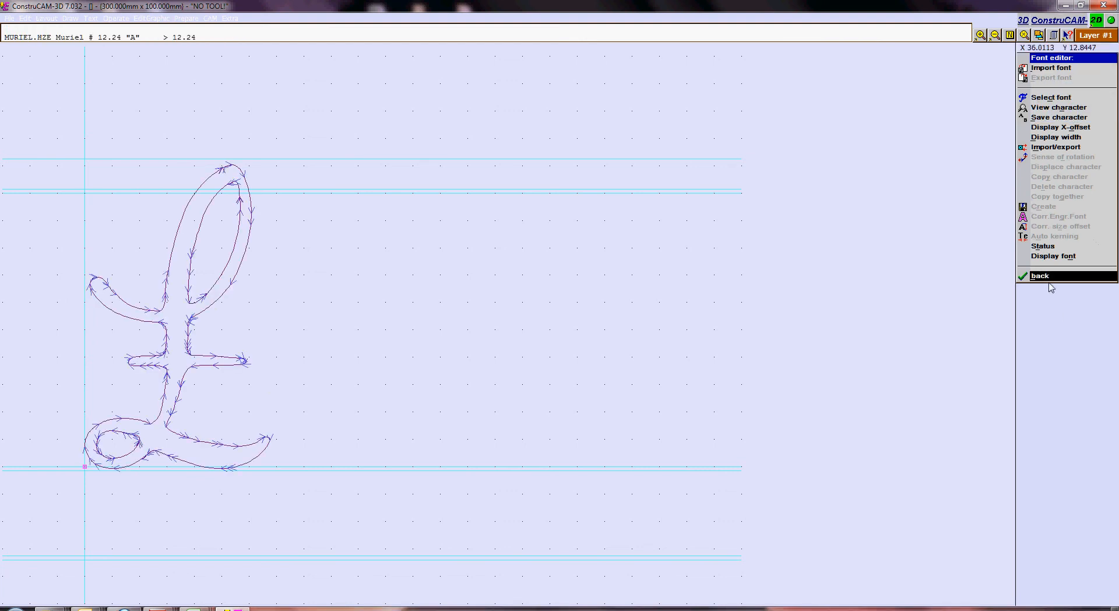
click(1040, 276)
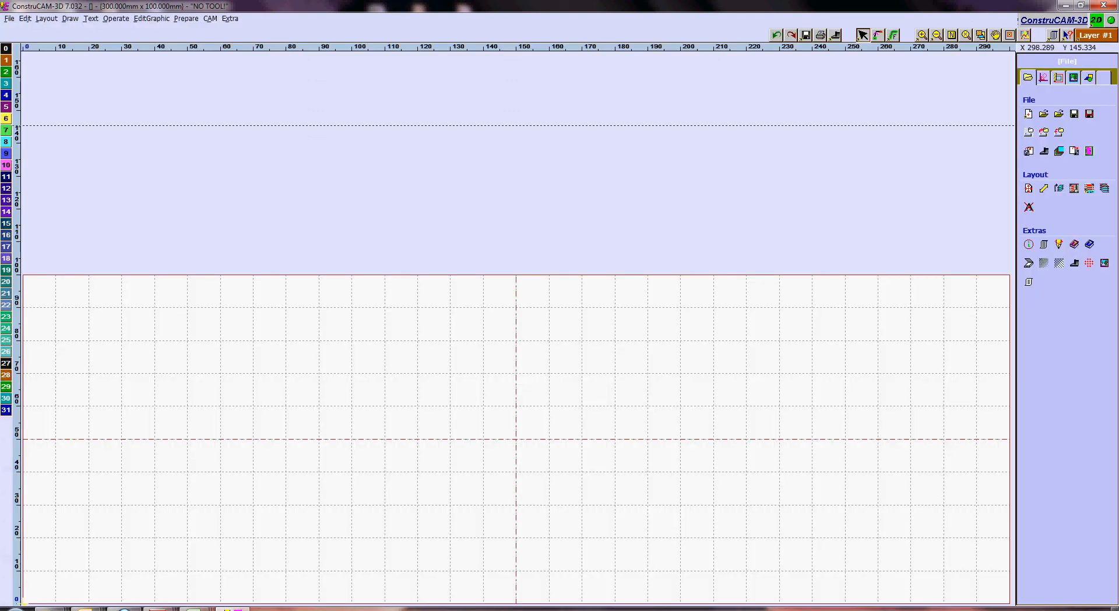
- Create a text block in the MURIEL character set reading 'ABCDE'
click(1027, 77)
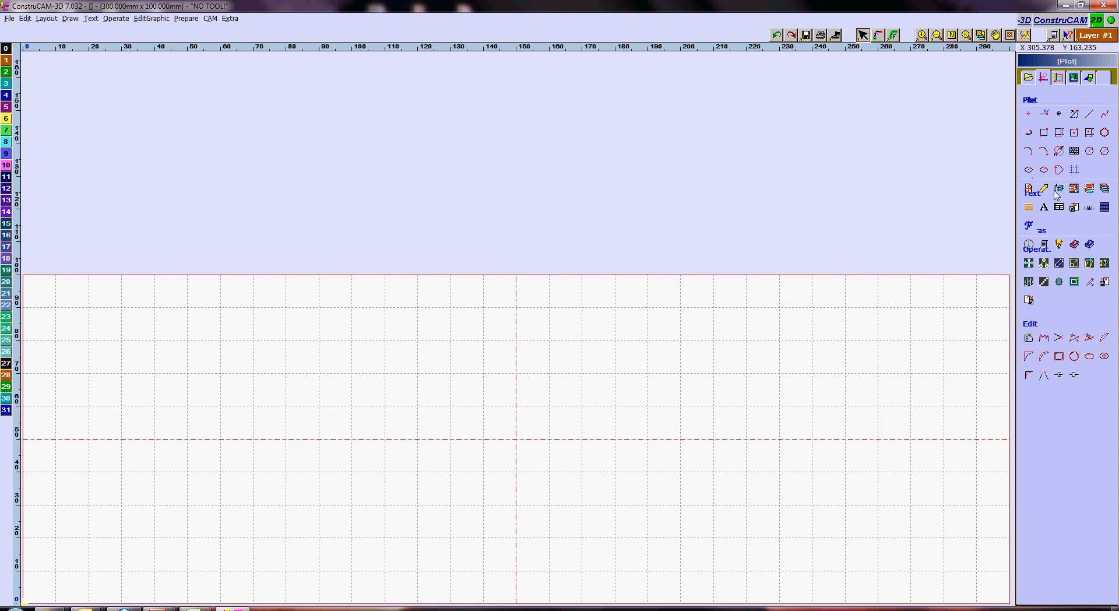
click(1027, 207)
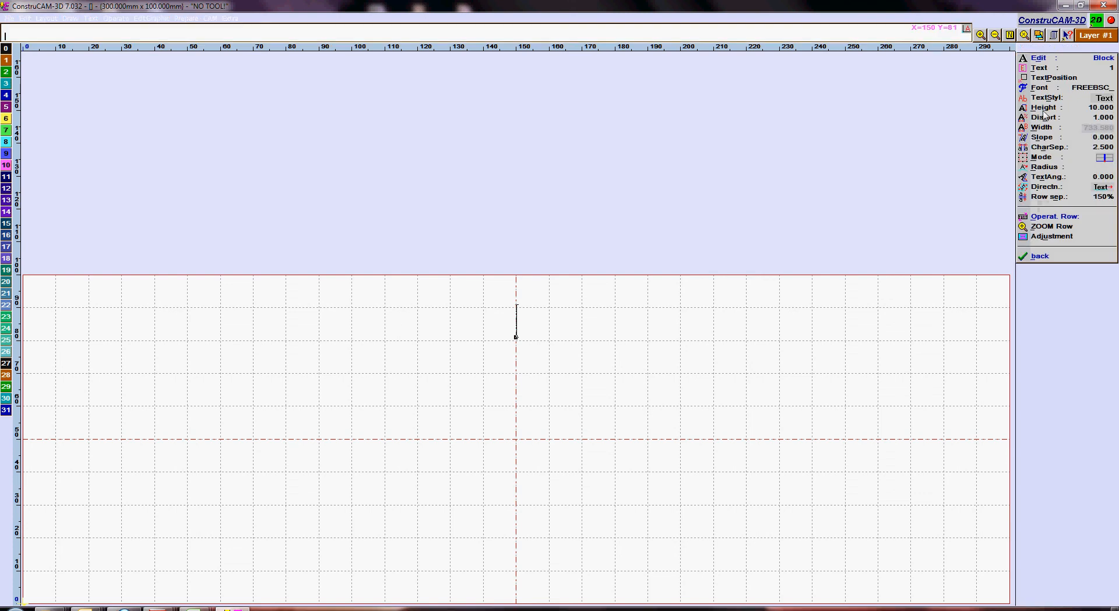
click(1103, 87)
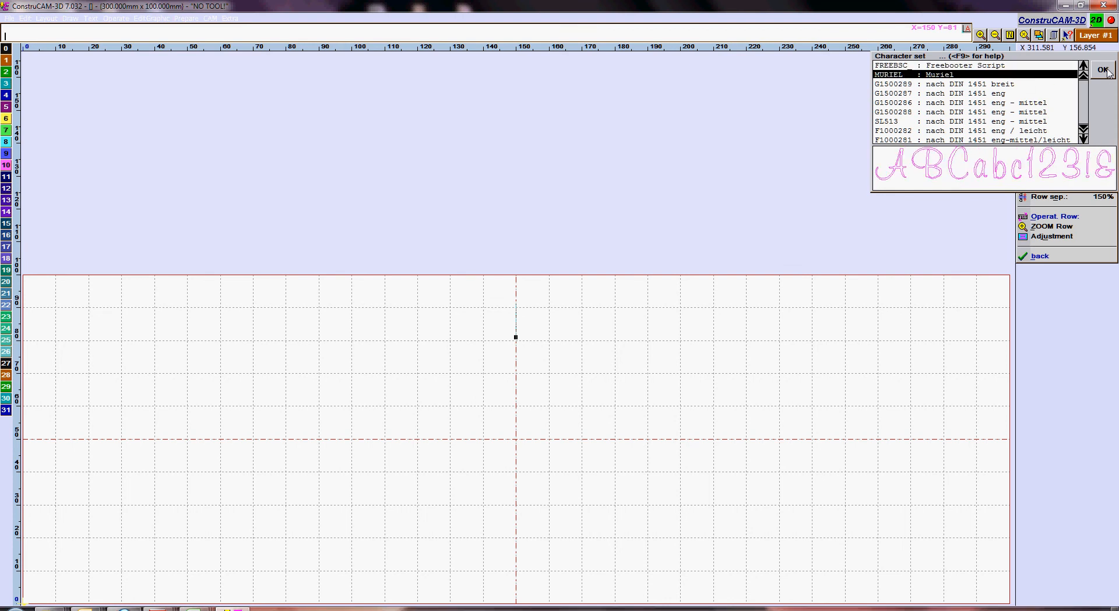
click(1103, 70)
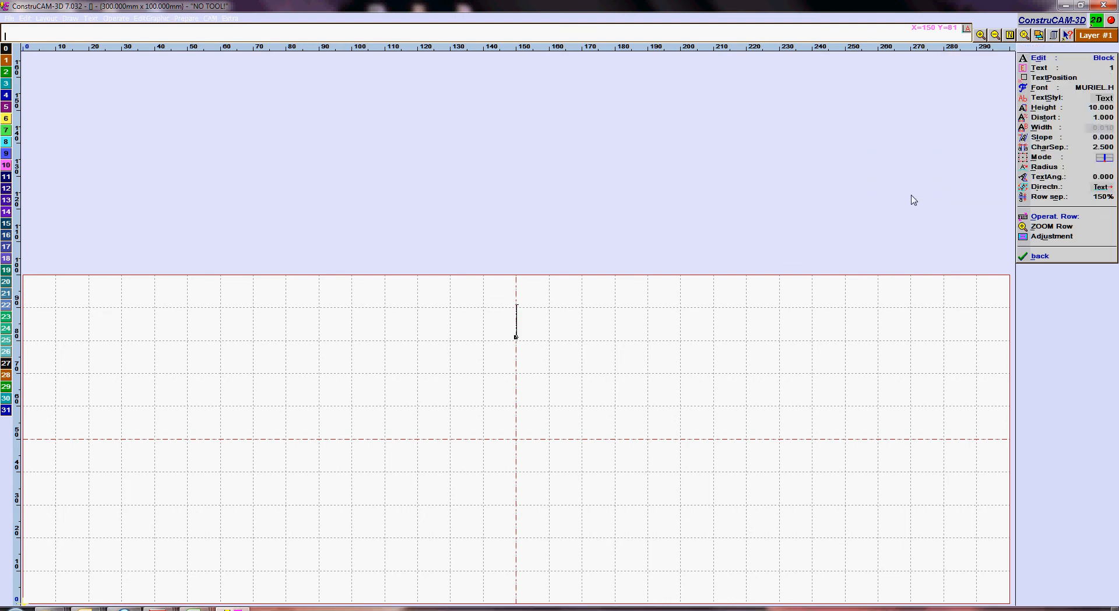
text(ABC)
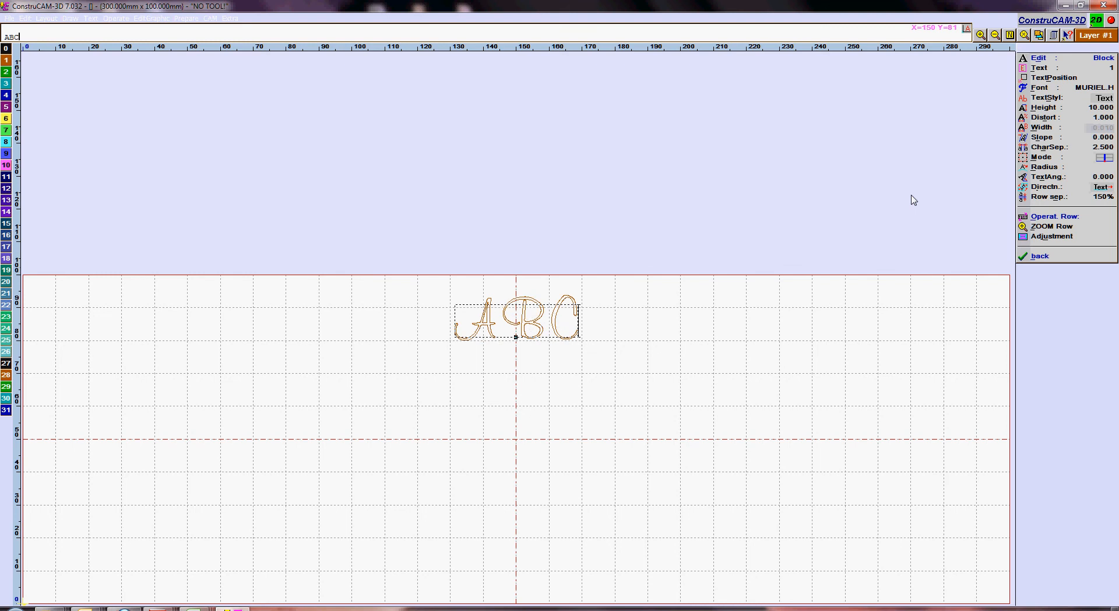
text(DE)
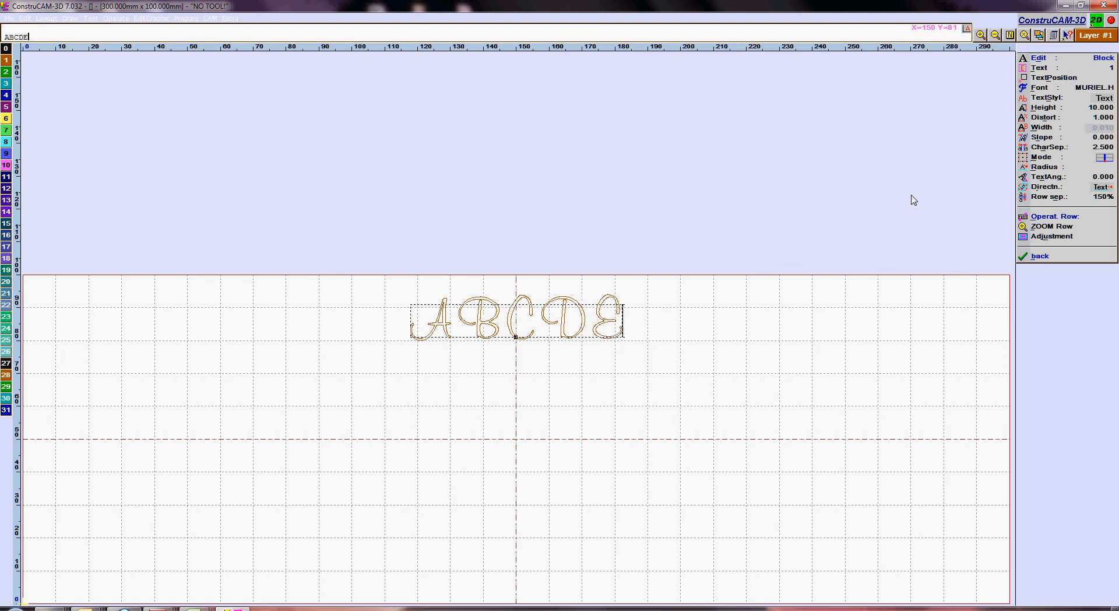
mouse_move(1060, 225)
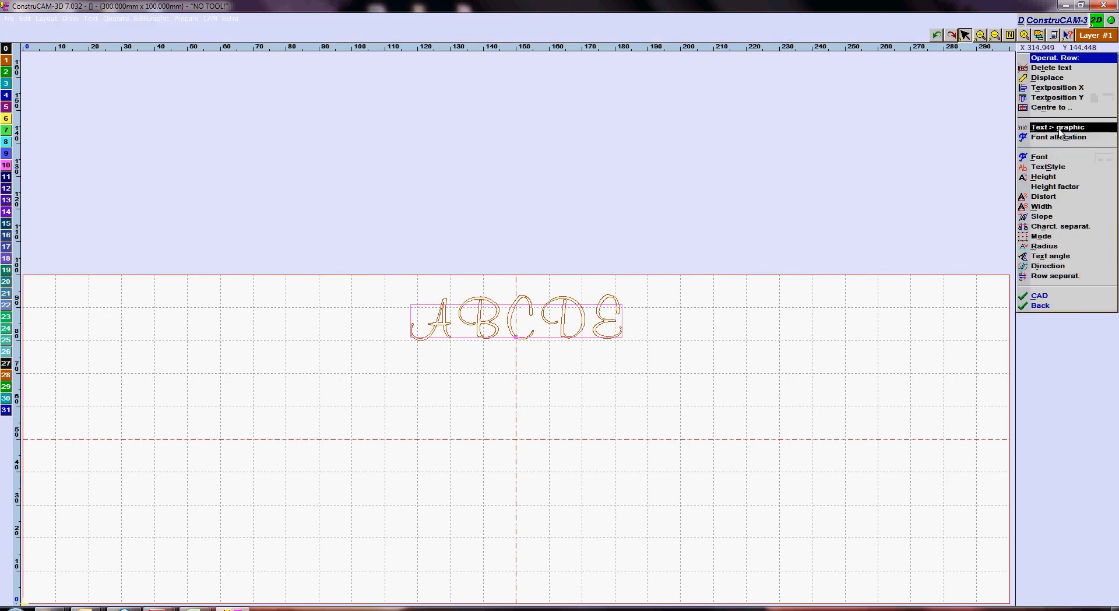
- Convert the ABCDE text to graphic paths via Text > graphic, then return to CAD
click(1057, 127)
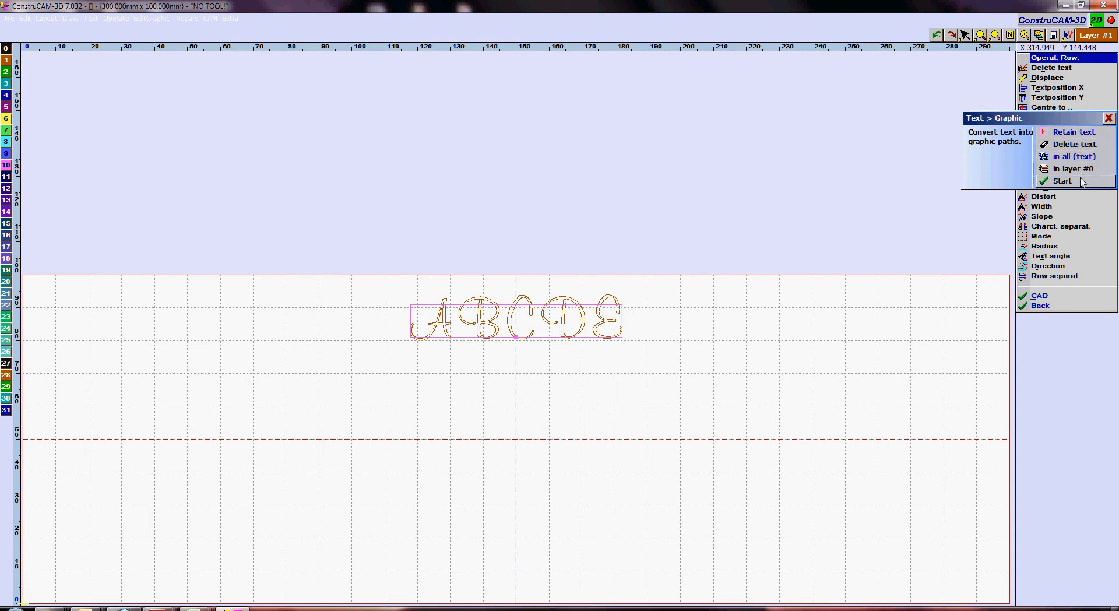
click(1063, 181)
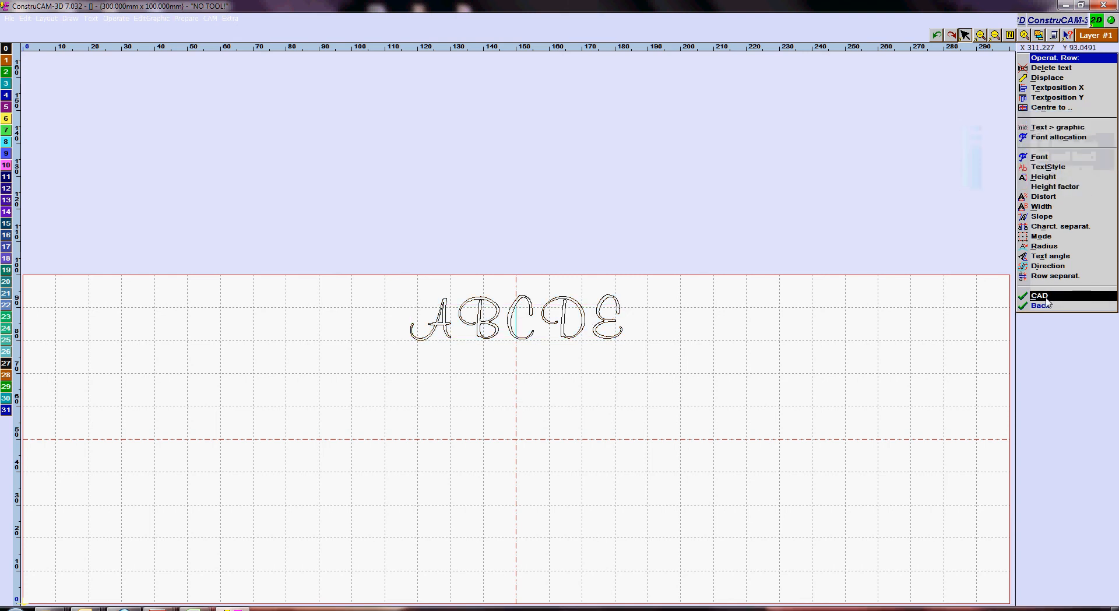
click(1041, 305)
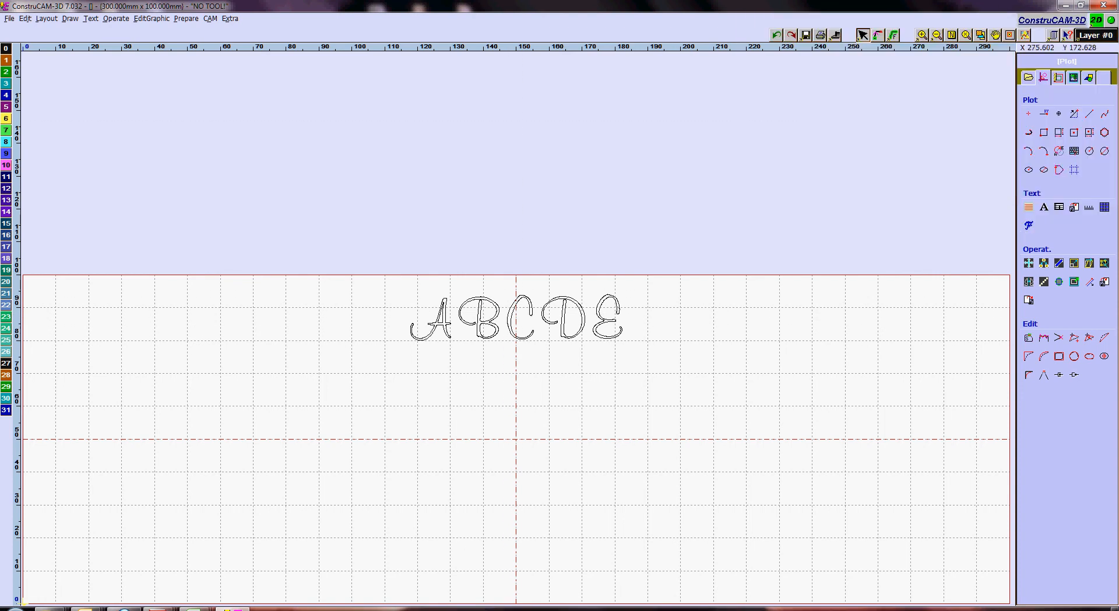
- Scale the ABCDE lettering to fill the workpiece and confirm the Graver tool
click(514, 321)
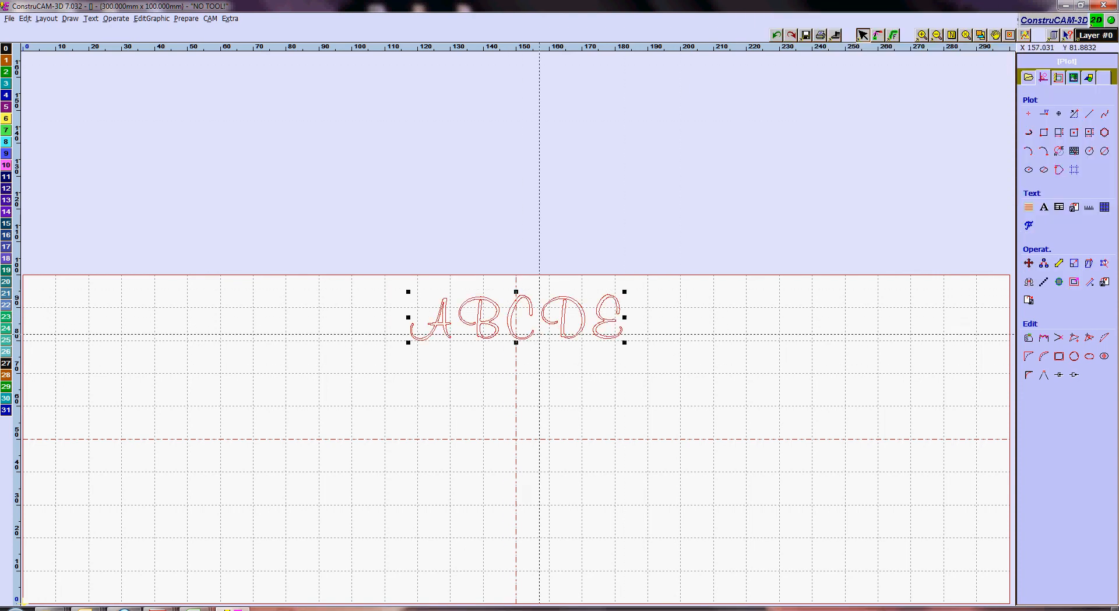
drag(514, 318, 171, 318)
text(0.25)
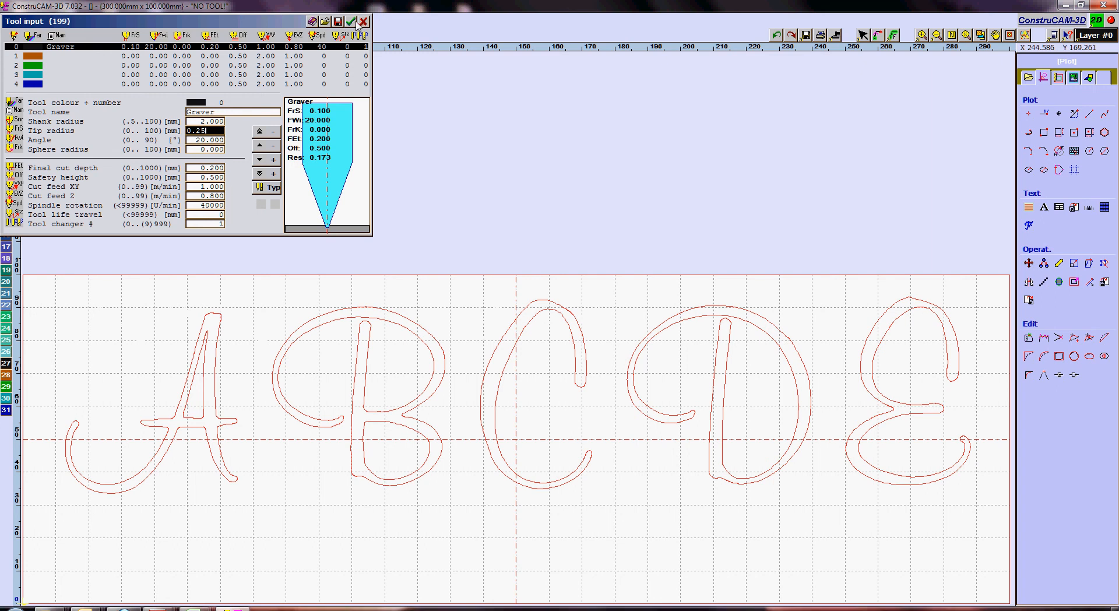
click(352, 19)
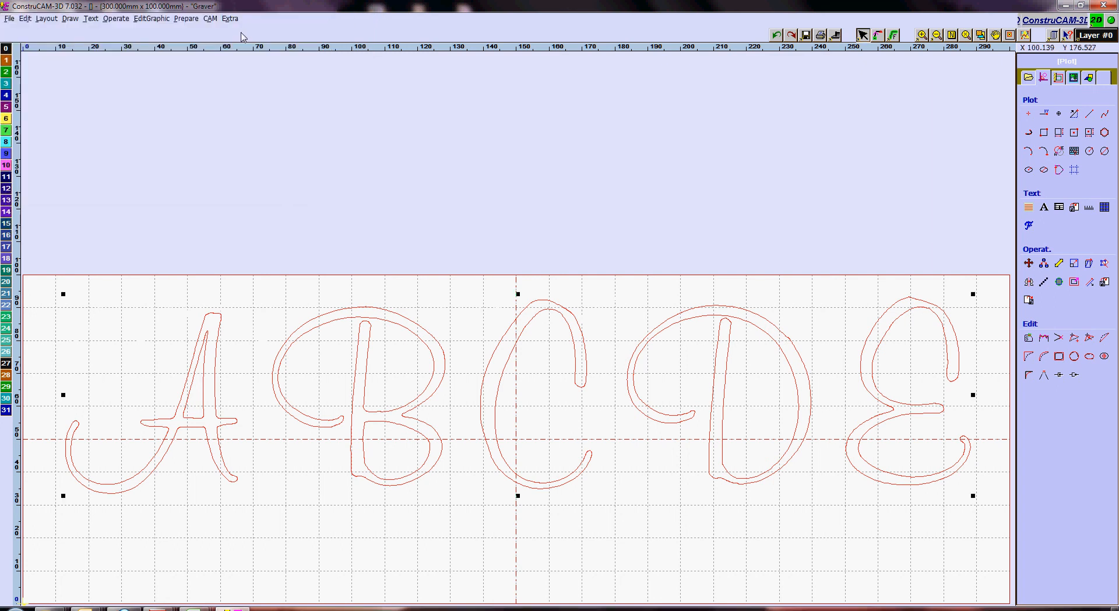
click(209, 18)
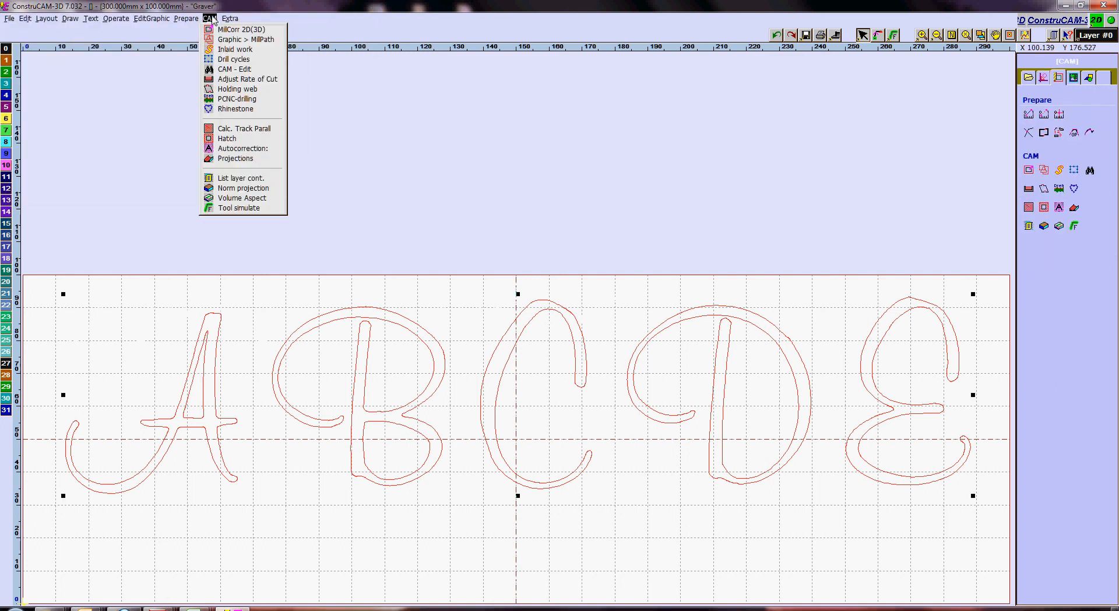
- Calculate MillCorr 2D(3D) toolpaths with track-parallel clearance for the letters
click(242, 29)
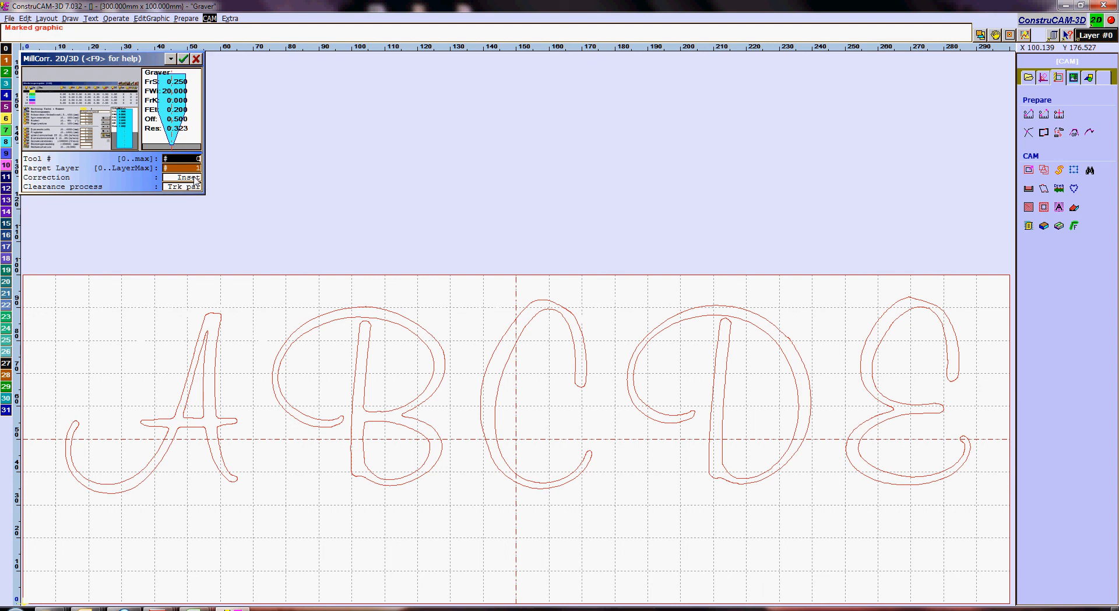
click(184, 187)
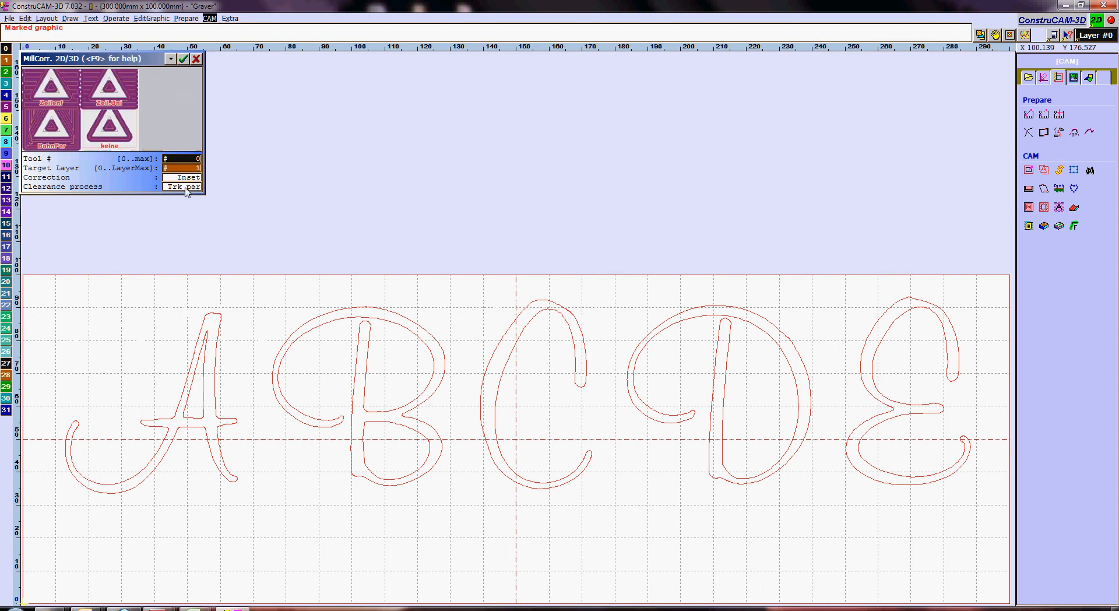
click(182, 186)
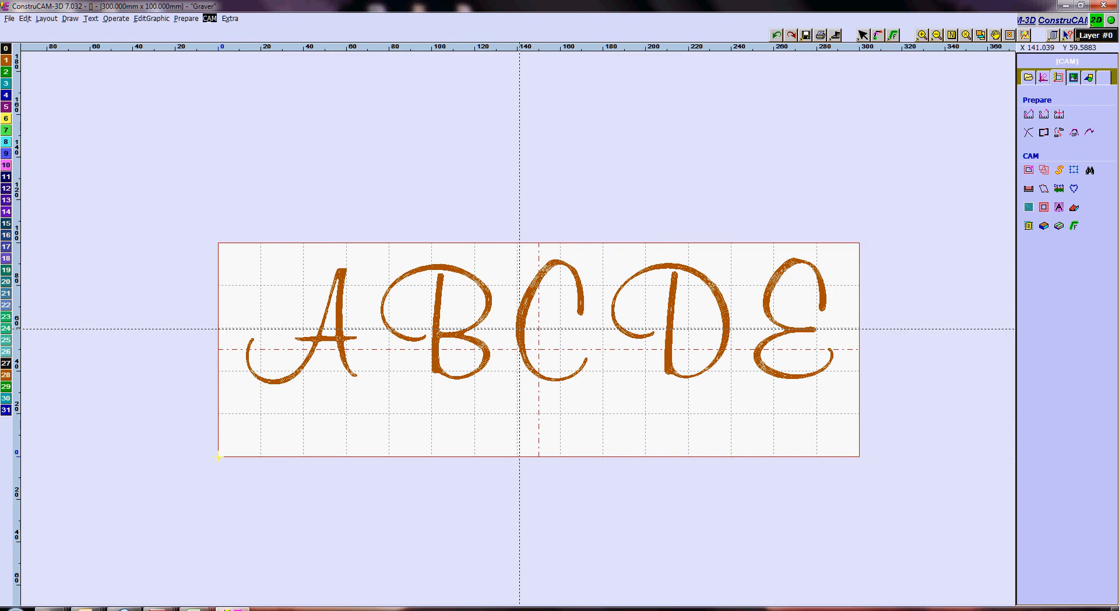
mouse_move(669, 327)
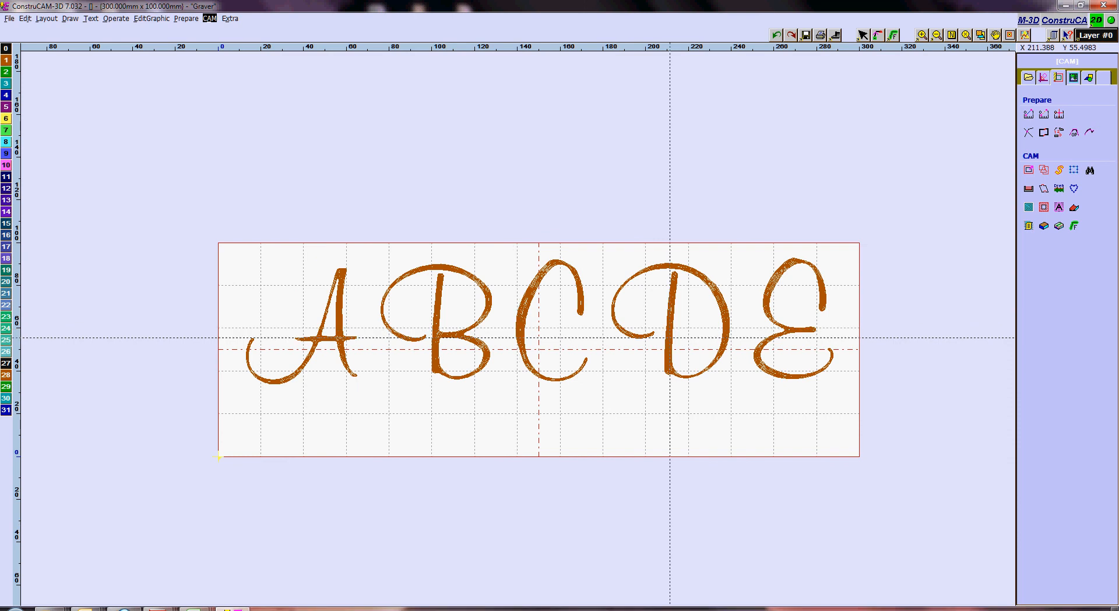